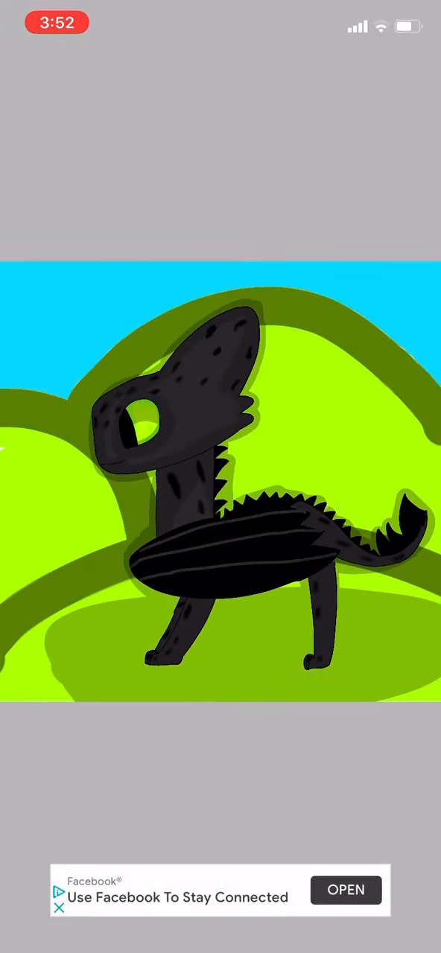
# Step: Show the timelapse playback bar with its Close button over the dragon drawing
pyautogui.click(220, 484)
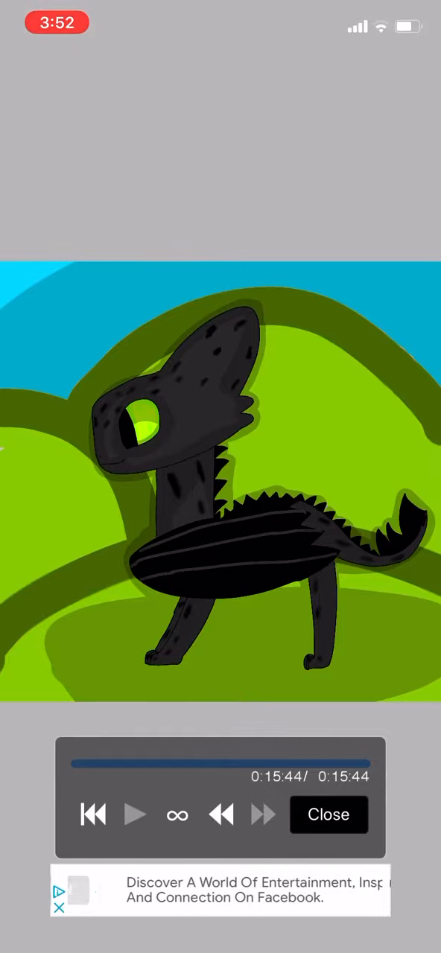
# Step: Close the replay and reopen the dragon drawing in the canvas editor
pyautogui.click(328, 814)
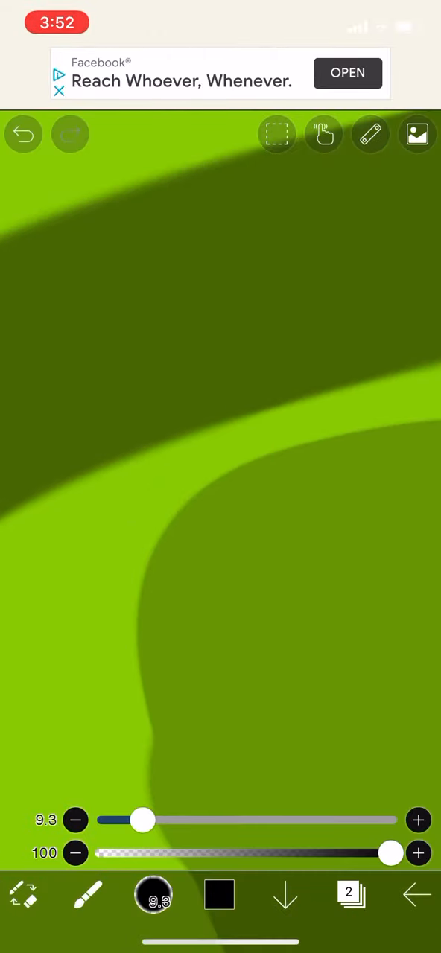
# Step: Handwrite the black 'Butter Wing' signature on the lower-left green hill, then view the whole drawing
pyautogui.click(348, 894)
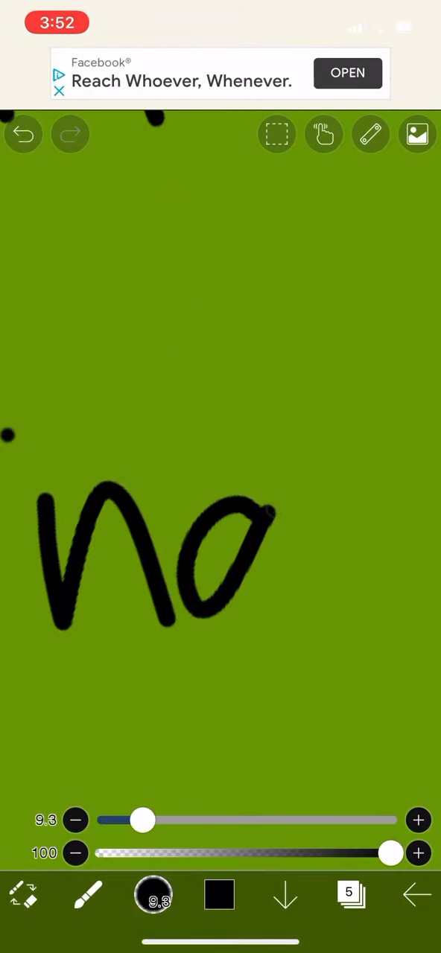
pyautogui.click(70, 134)
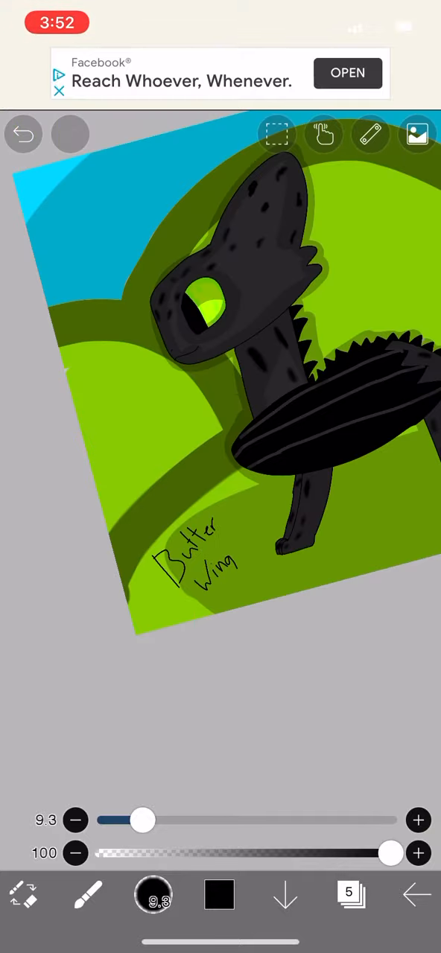